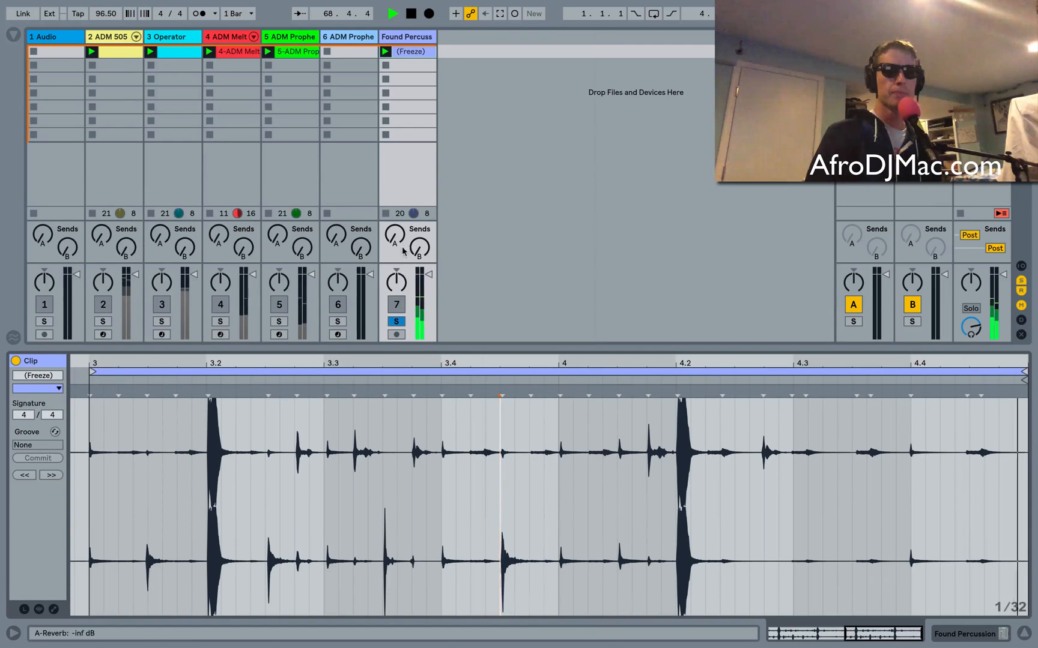
Sweep the Found Percussion pan knob left, to 50R, and back to centre.
left_click_drag(396, 281, 403, 276)
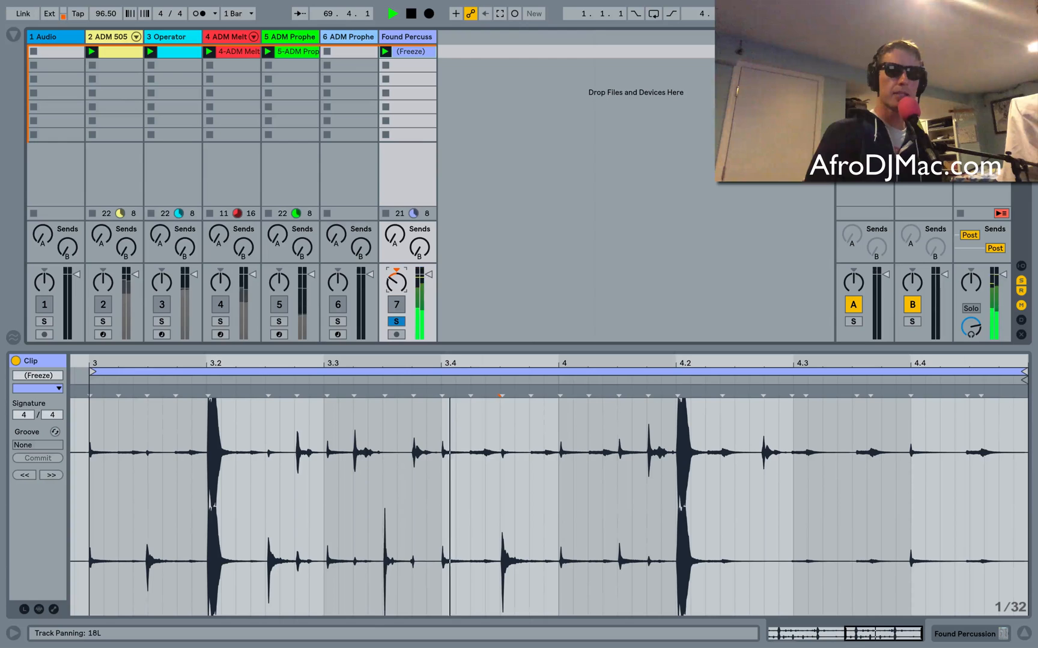
left_click_drag(396, 279, 396, 265)
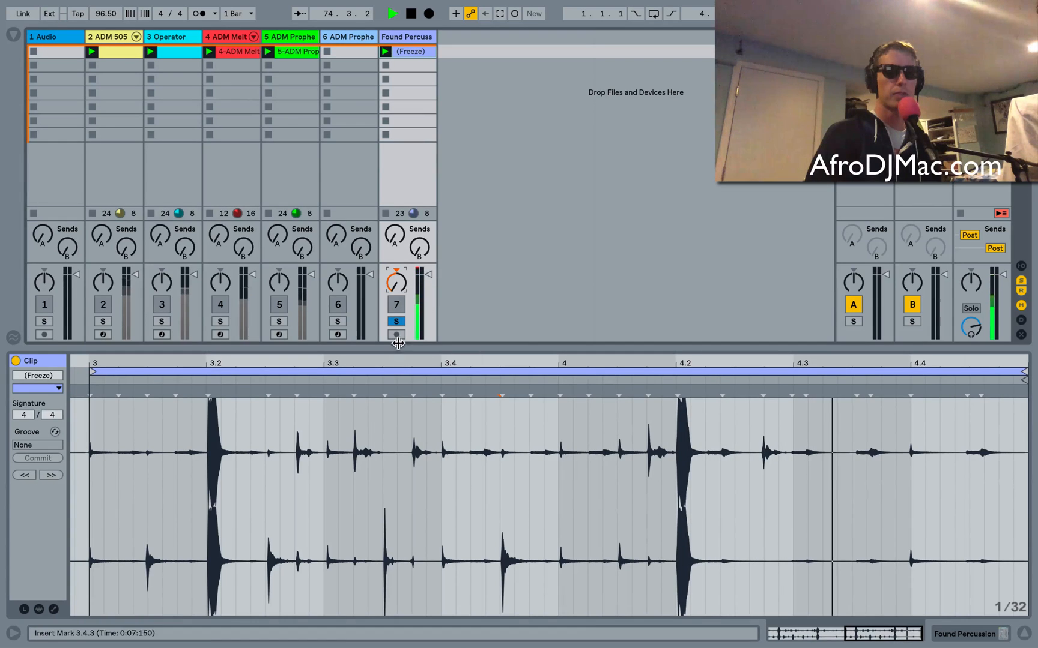
left_click_drag(395, 281, 384, 281)
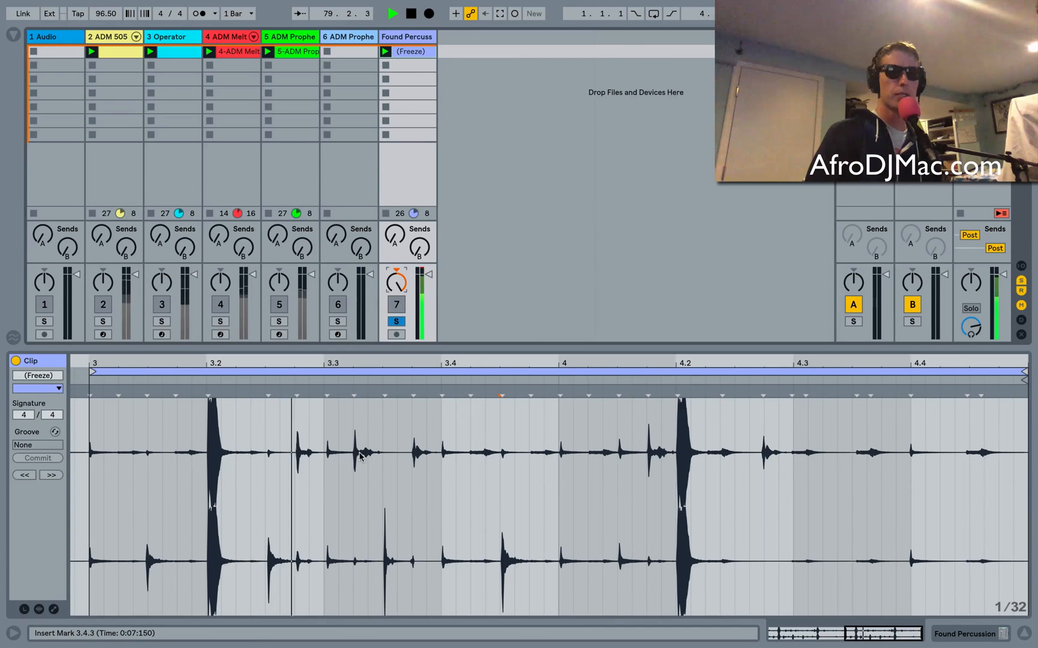
left_click_drag(396, 277, 402, 275)
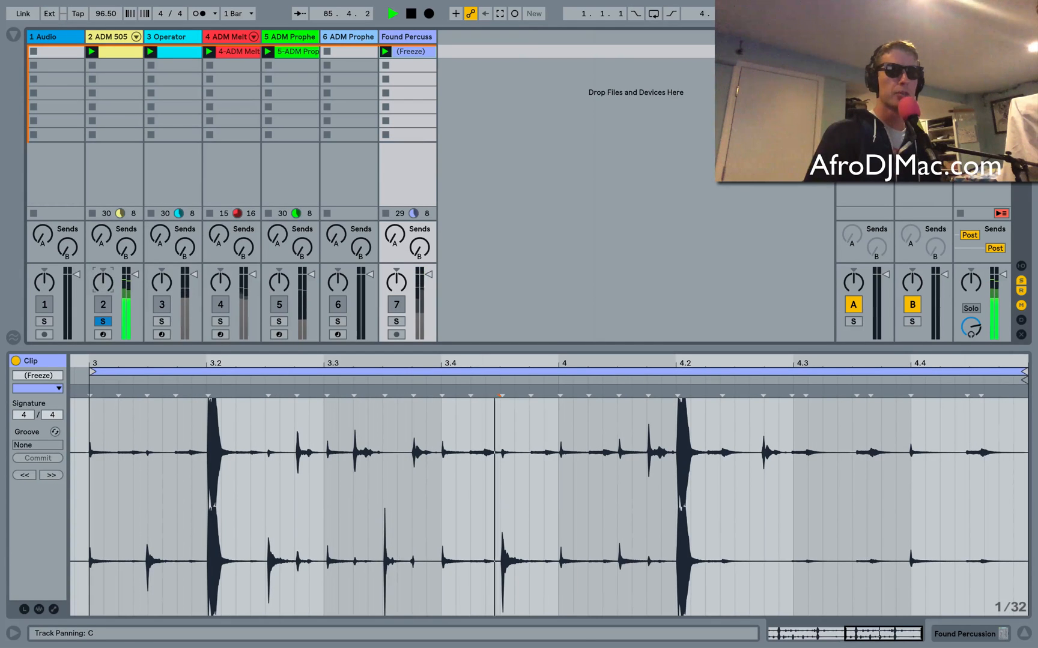
left_click_drag(102, 281, 93, 291)
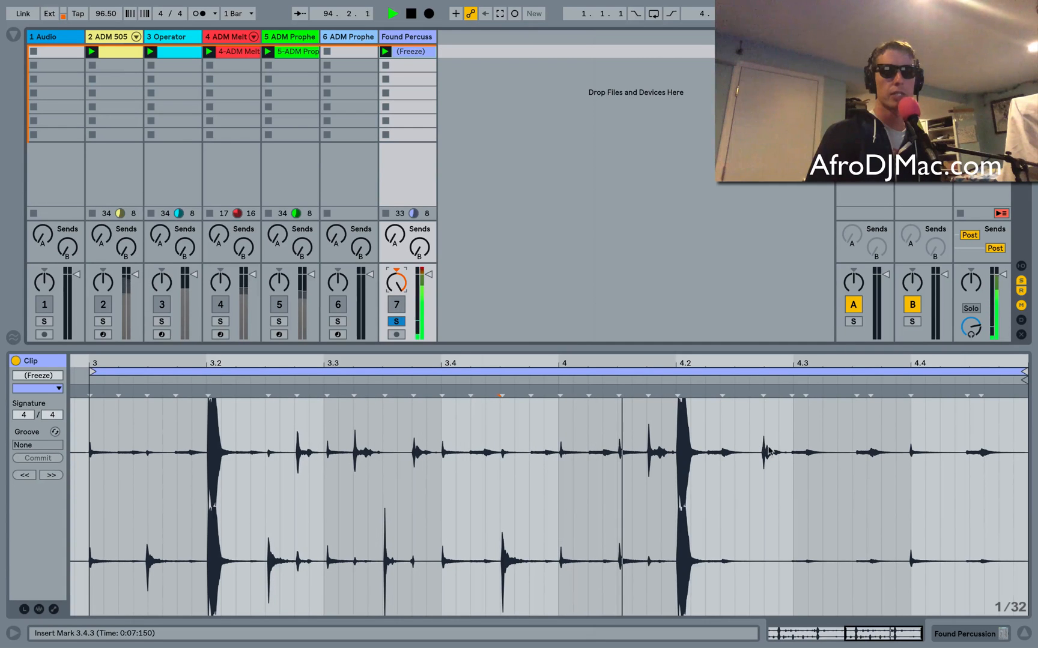
left_click_drag(395, 280, 395, 274)
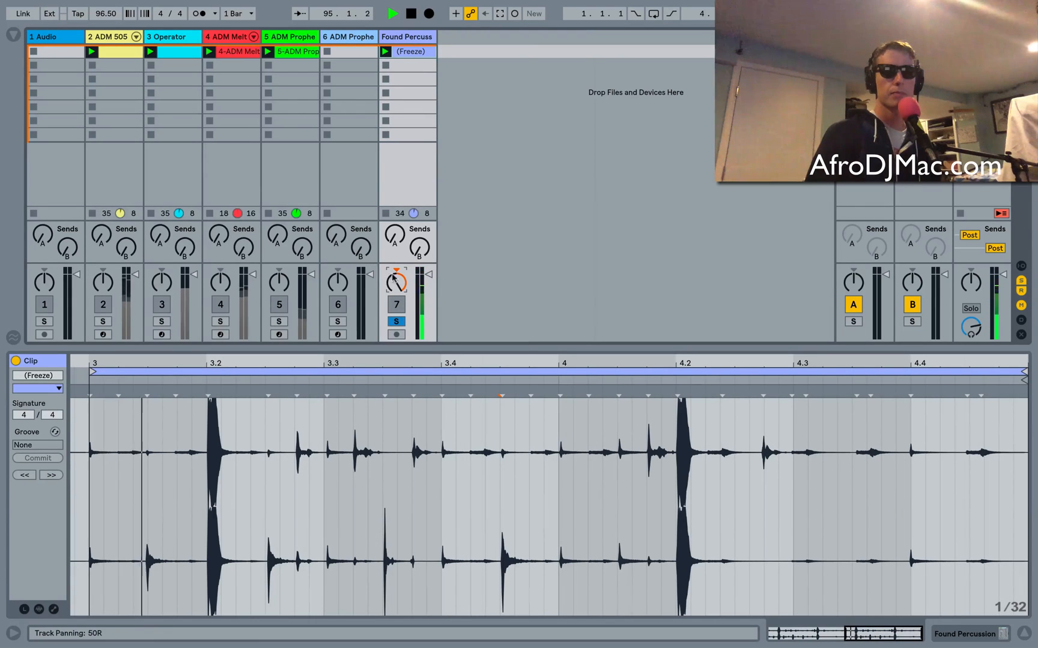
left_click_drag(395, 277, 395, 271)
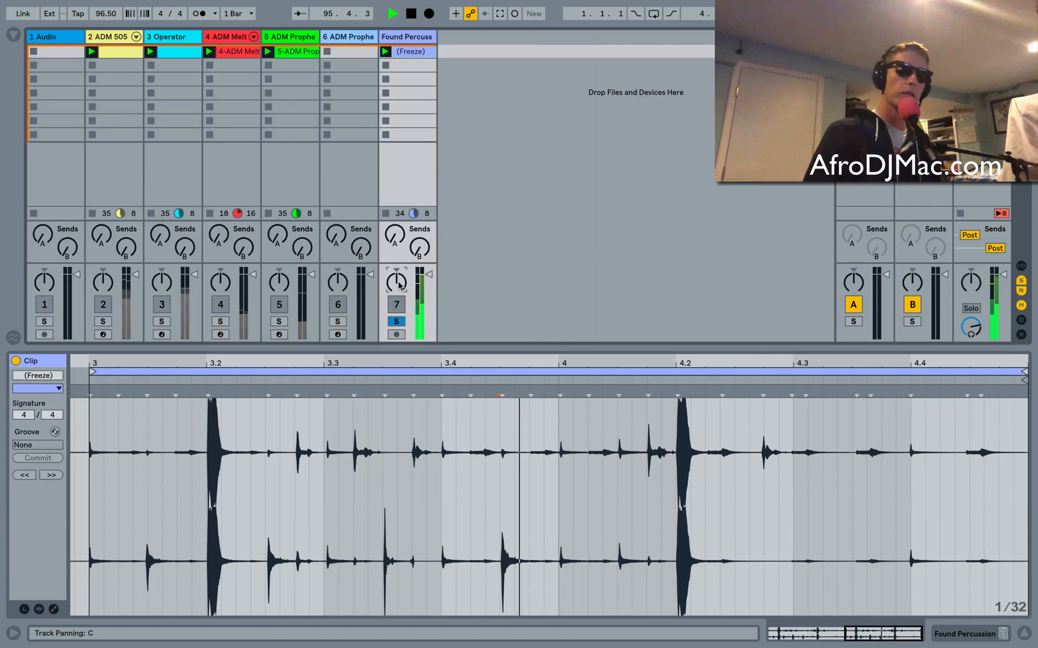
Switch the Found Percussion track to Split Stereo Pan Mode from the pan knob's options.
right_click(396, 277)
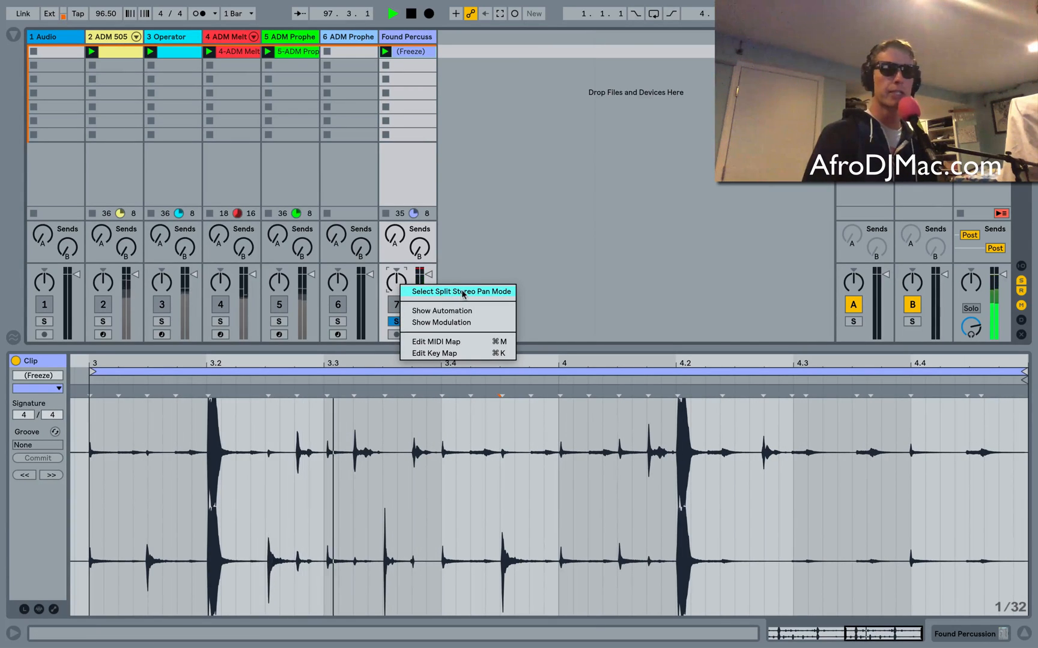
left_click(461, 292)
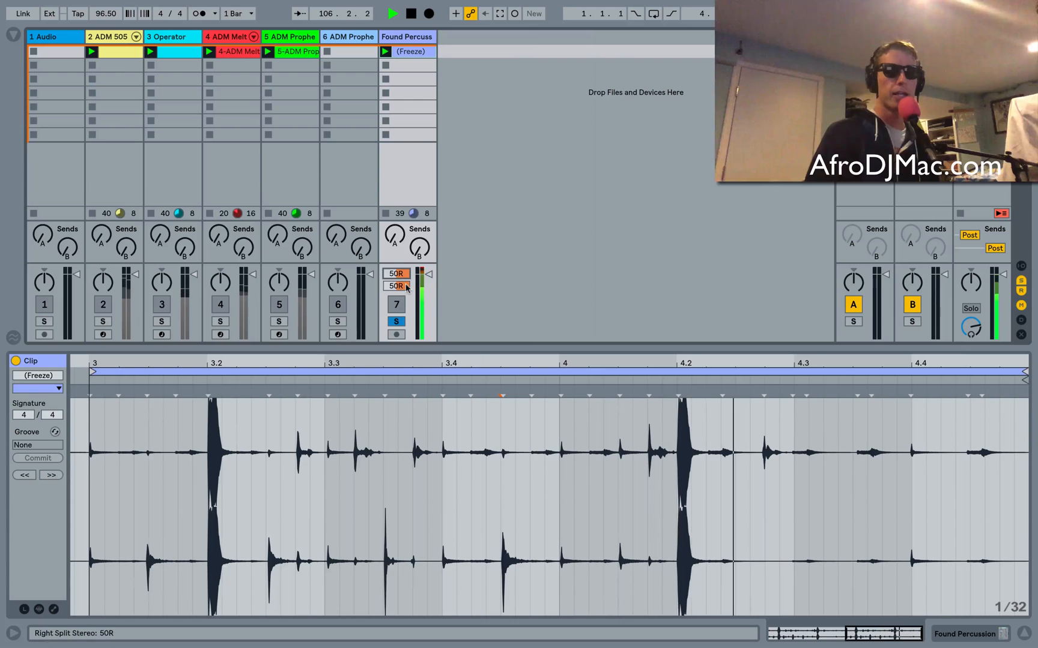
Move the right channel slider to 50L and return it to centre, left channel at 50L.
left_click(396, 286)
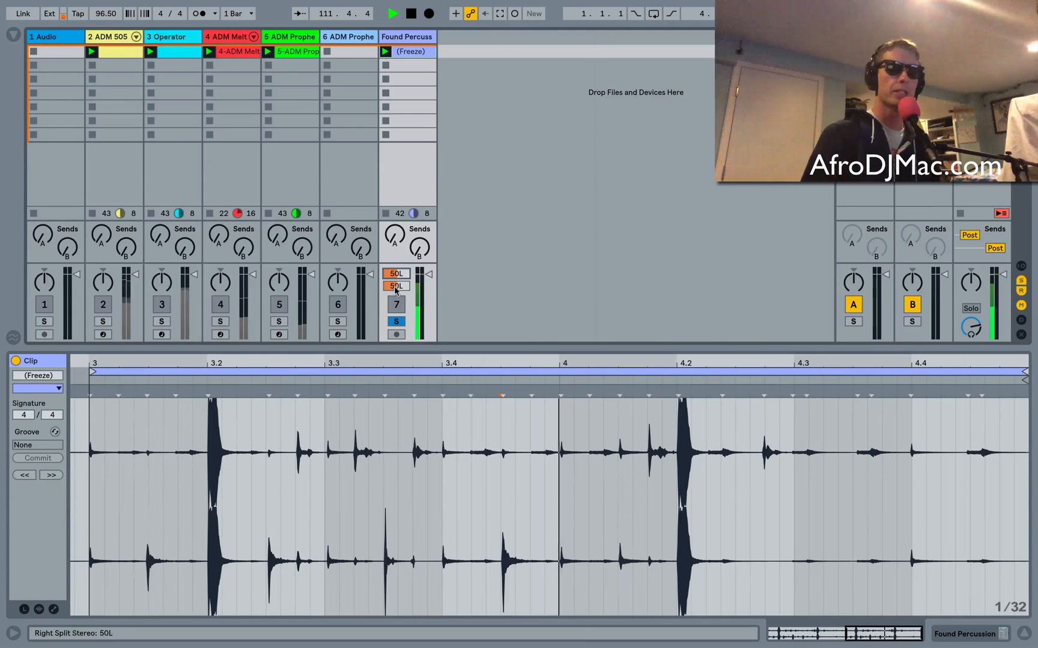
left_click(396, 286)
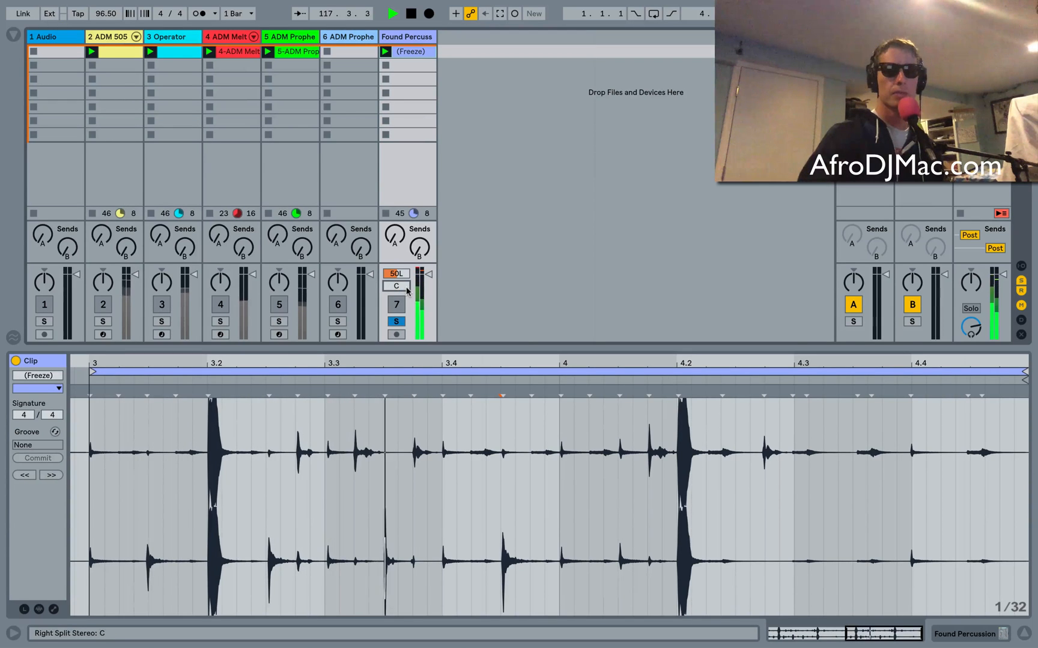
Set the split sliders to 50L left and 50R right and reopen the pan mode menu.
left_click(395, 274)
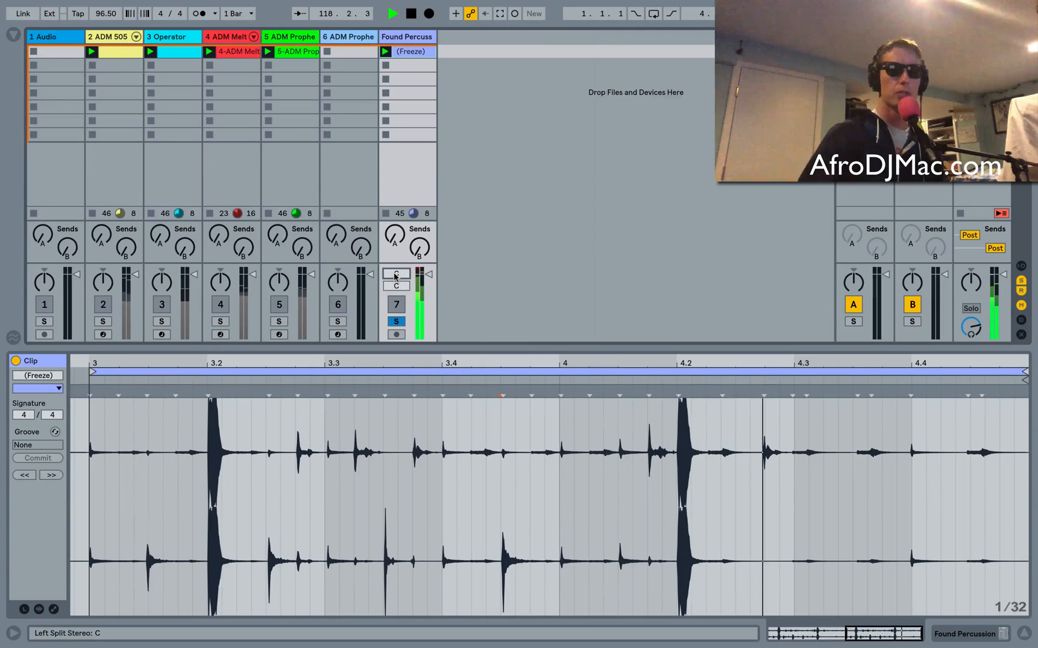
left_click(396, 274)
type("50R")
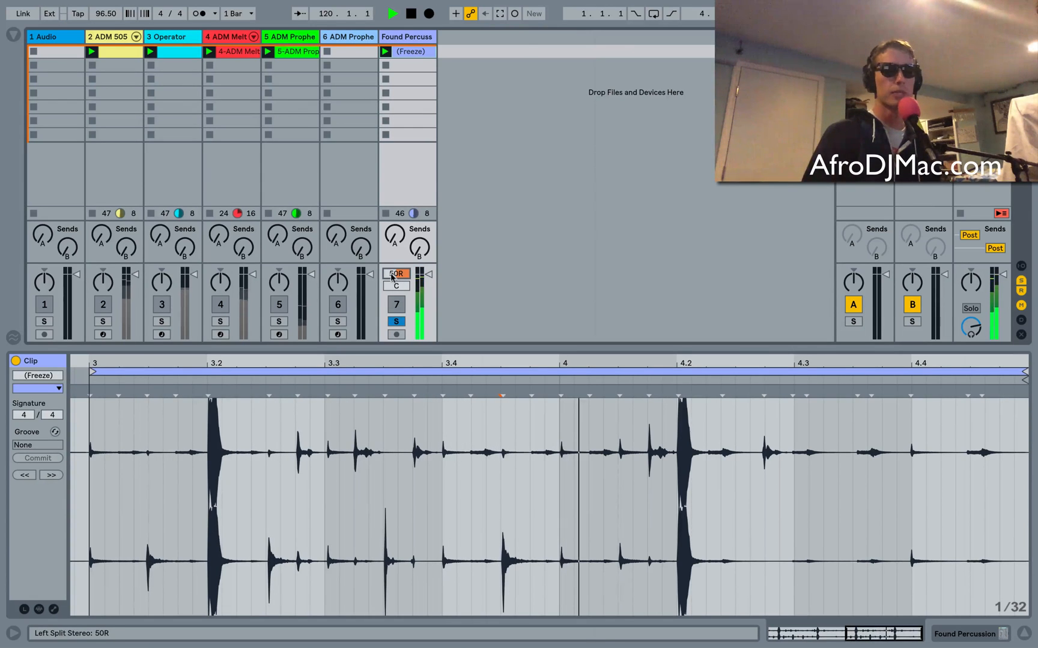
left_click(395, 286)
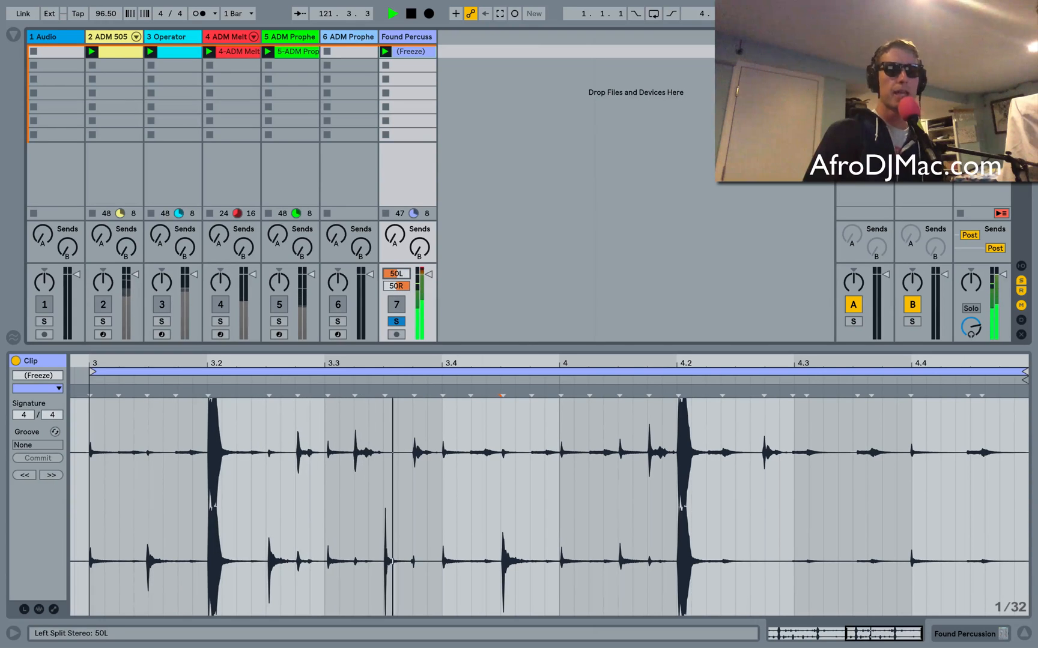
right_click(398, 286)
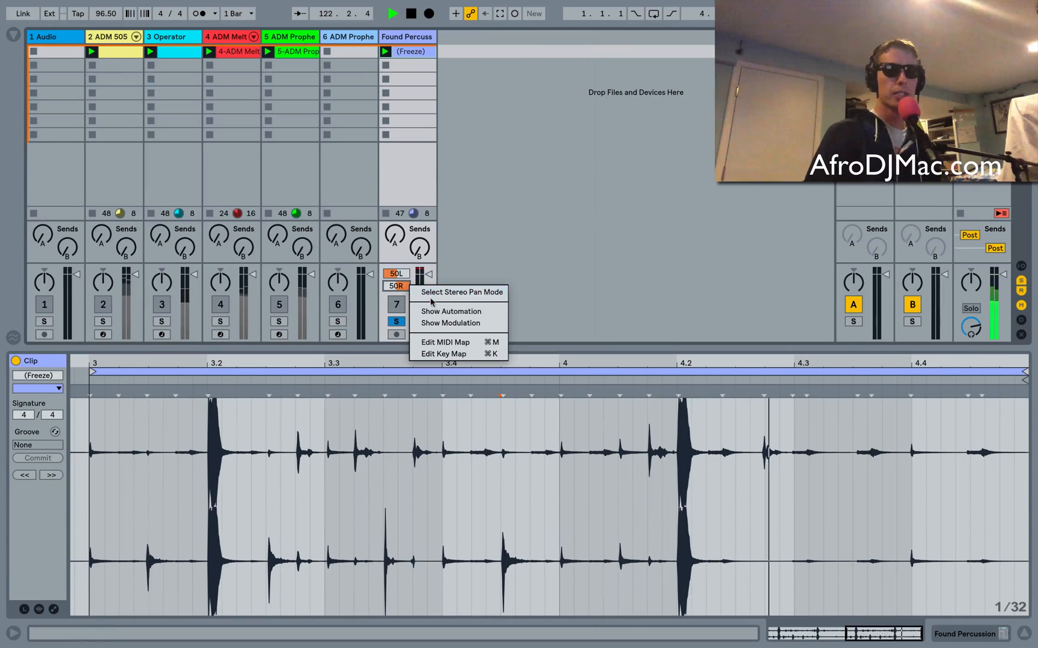